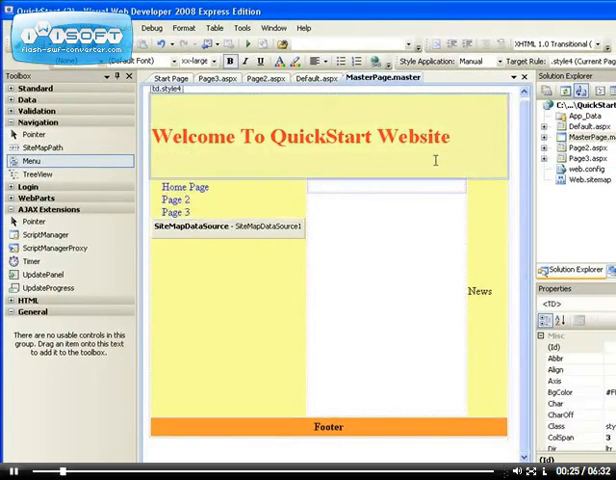
Select Menu1 on the master page and set its Orientation to Vertical.
{"action": "left_click", "coordinate": [180, 196]}
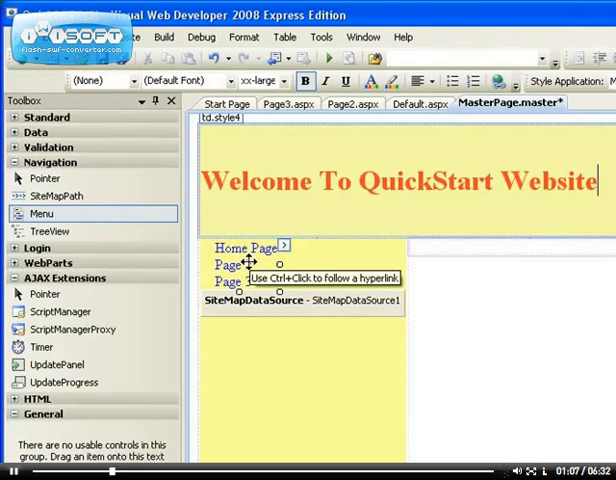
{"action": "left_click", "coordinate": [244, 262]}
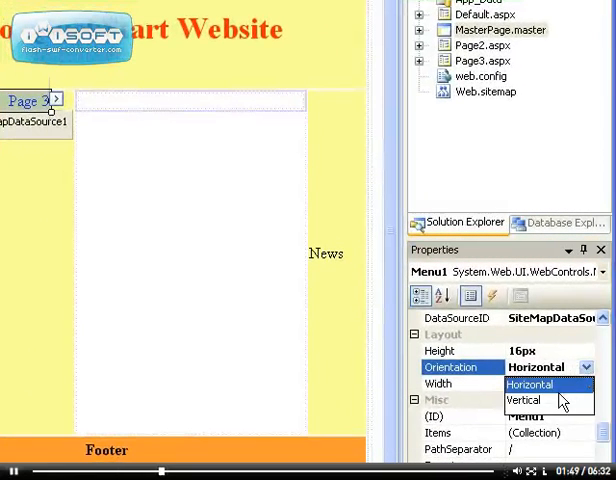
{"action": "left_click", "coordinate": [524, 400]}
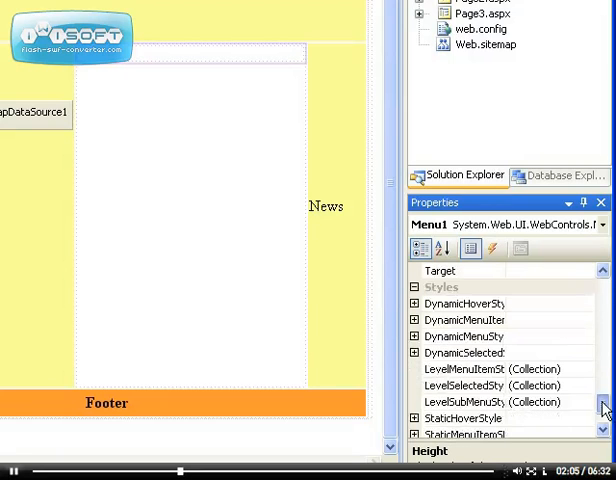
{"action": "left_click", "coordinate": [464, 304]}
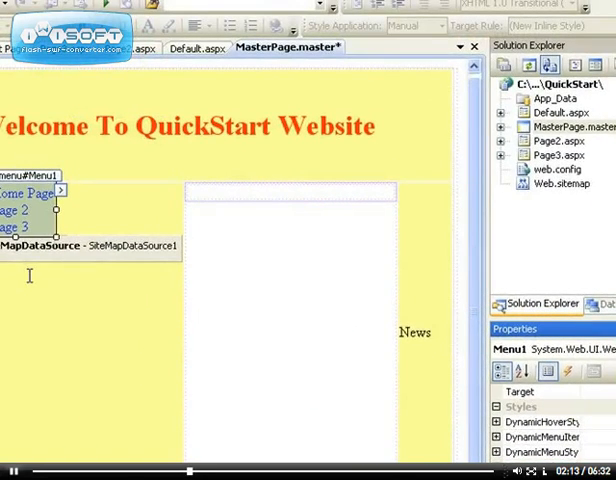
{"action": "scroll", "scroll_direction": "down", "scroll_amount": 3}
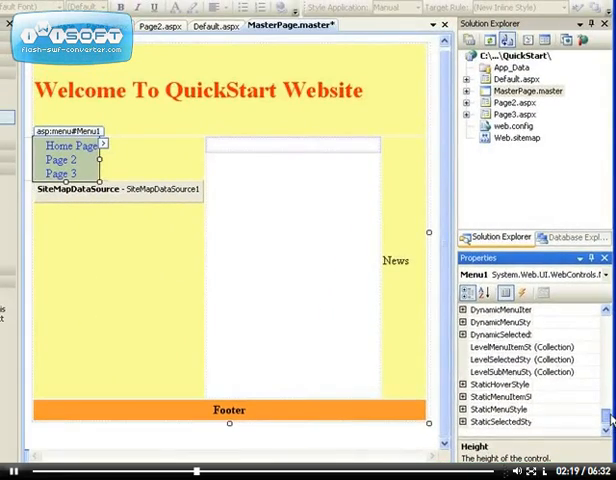
{"action": "left_click", "coordinate": [504, 396]}
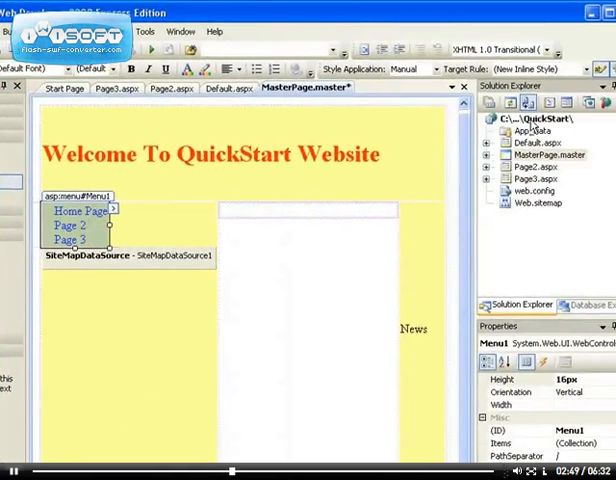
Add a new Web Form Page4.aspx to the QuickStart site using MasterPage.master.
{"action": "right_click", "coordinate": [538, 118]}
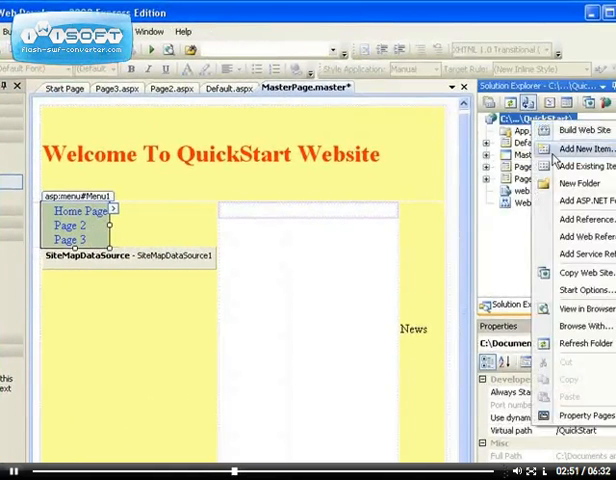
{"action": "left_click", "coordinate": [576, 148]}
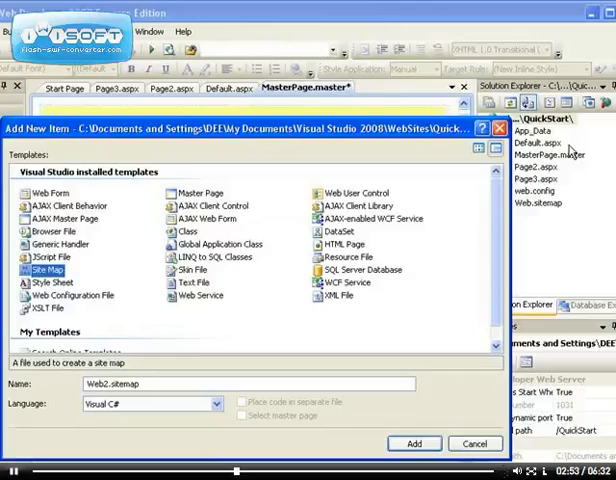
{"action": "left_click", "coordinate": [50, 192]}
{"action": "type", "text": "Page4.aspx"}
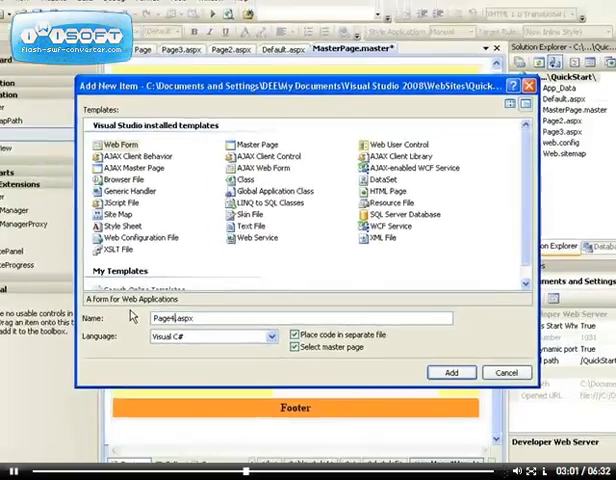
{"action": "left_click", "coordinate": [450, 372]}
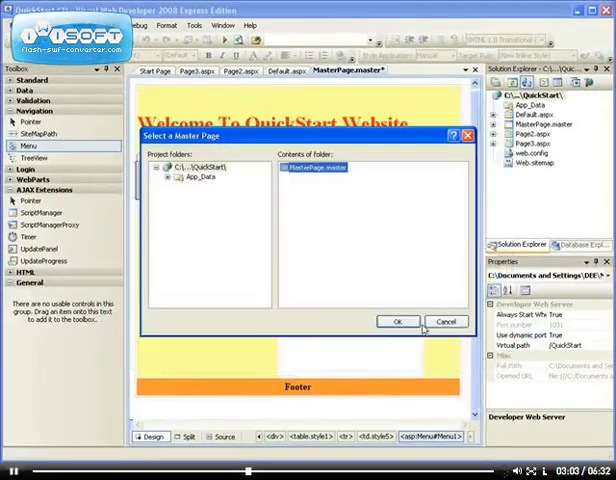
{"action": "left_click", "coordinate": [398, 320]}
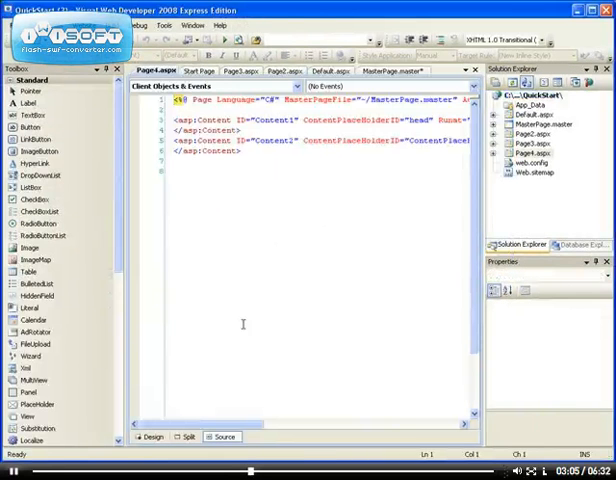
In Design view, write 'This is page 4' in the page's content area.
{"action": "left_click", "coordinate": [156, 436]}
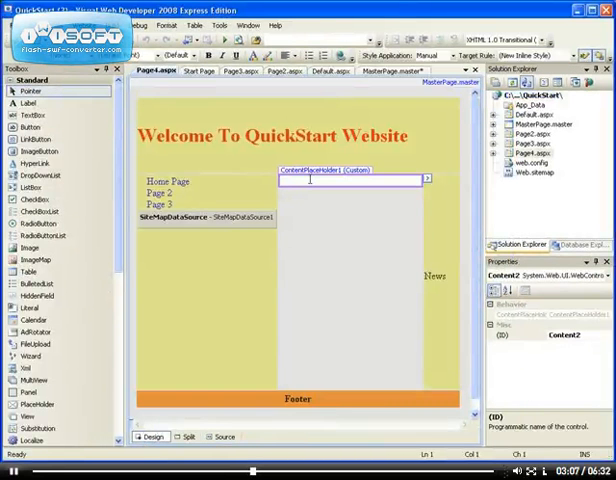
{"action": "type", "text": "This is page 4"}
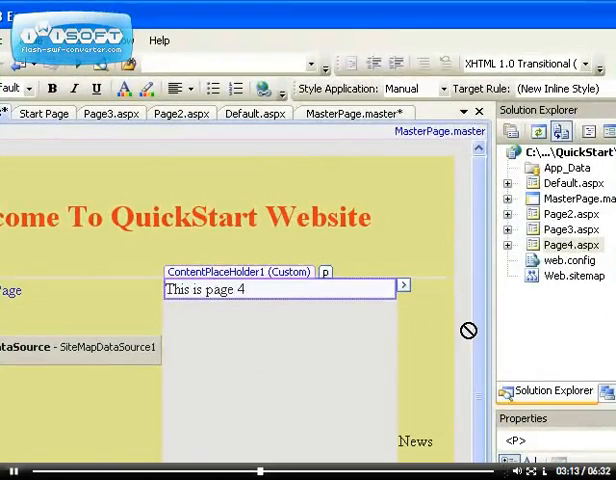
{"action": "mouse_move", "coordinate": [488, 336]}
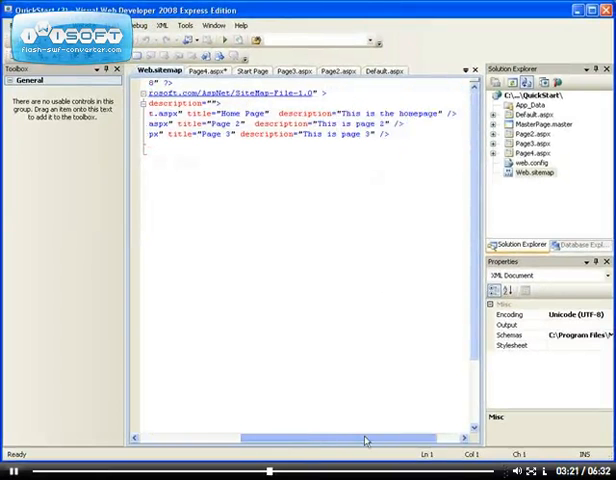
In Web.sitemap, turn the self-closing Page 3 node into an open node that can hold children.
{"action": "left_click", "coordinate": [468, 156]}
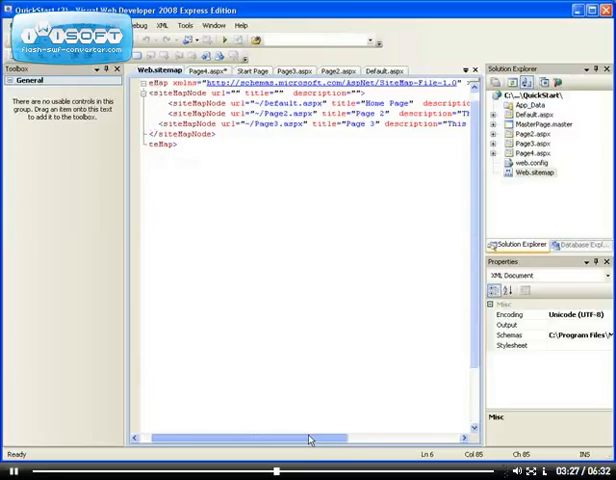
{"action": "scroll", "scroll_direction": "right", "scroll_amount": 3}
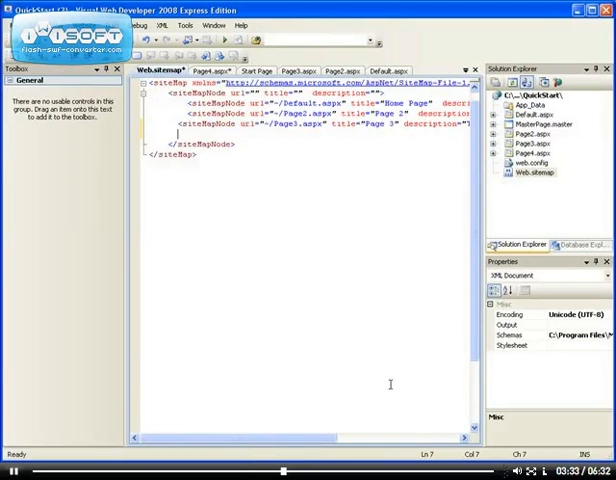
{"action": "type", "text": "<"}
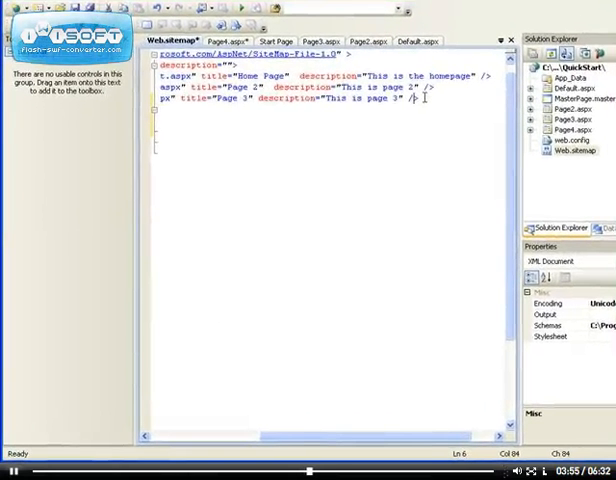
{"action": "key", "text": "BackSpace"}
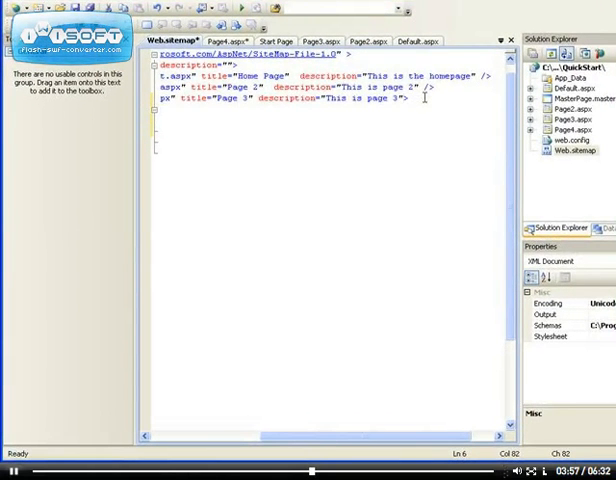
{"action": "scroll", "scroll_direction": "left", "scroll_amount": 3}
{"action": "type", "text": "</"}
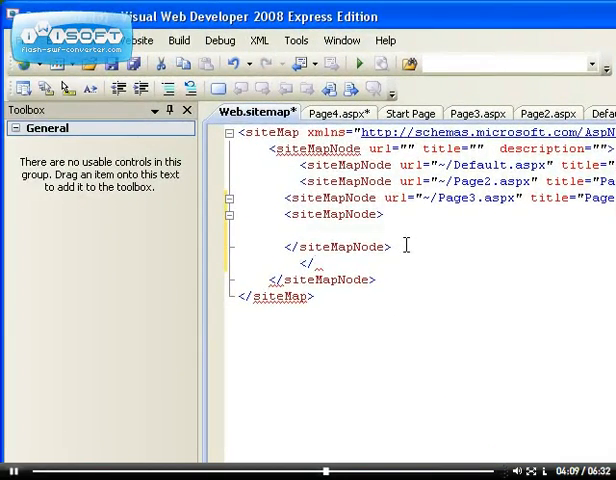
Add a child siteMapNode with url ~/Page4.aspx and title 'Page 4' inside the Page 3 node.
{"action": "type", "text": "siteMapNode>"}
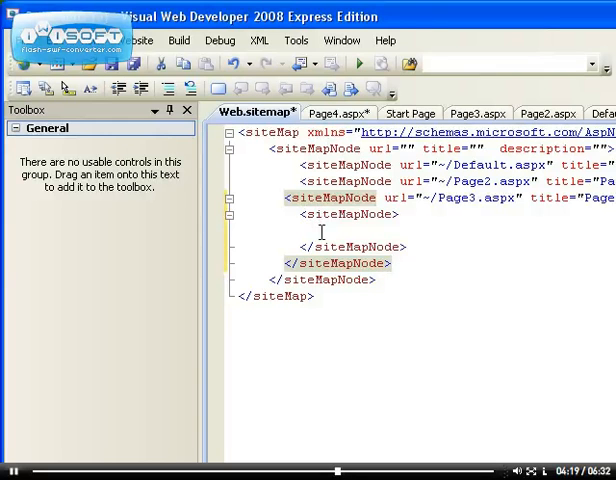
{"action": "mouse_move", "coordinate": [410, 236]}
{"action": "type", "text": " /"}
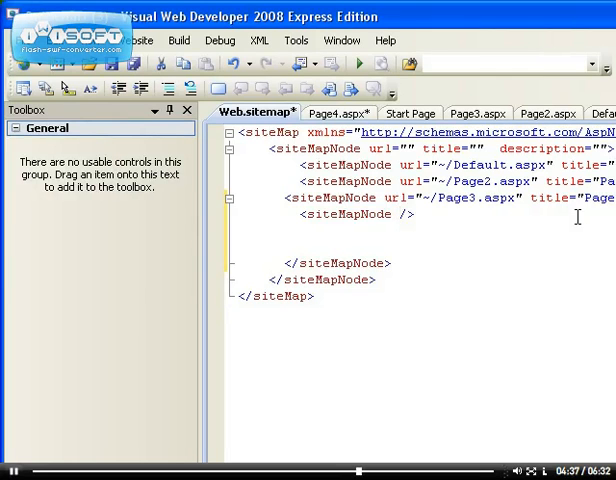
{"action": "mouse_move", "coordinate": [528, 198]}
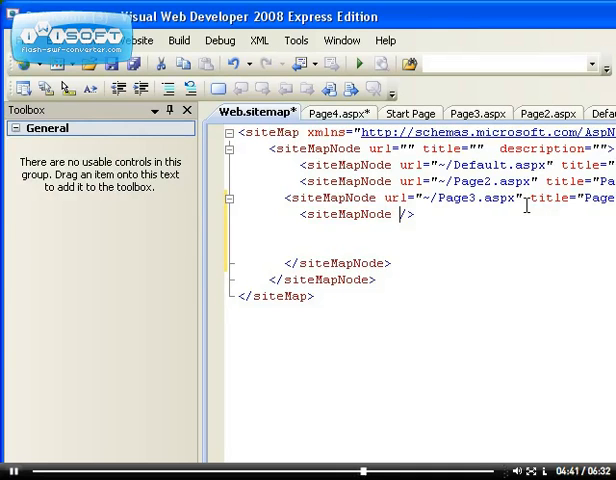
{"action": "type", "text": "url=\""}
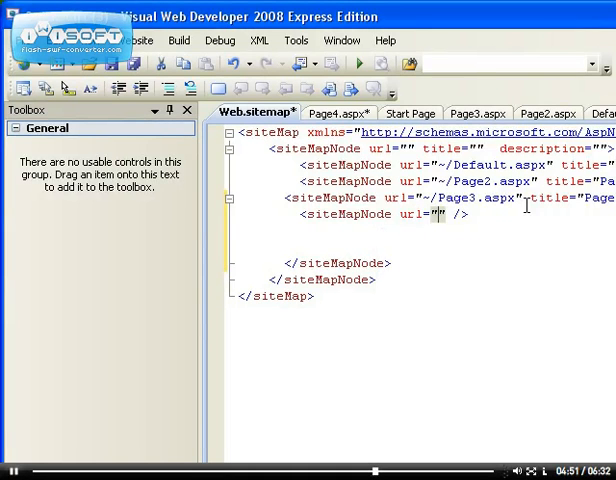
{"action": "type", "text": "~/Page4.aspx\" title="}
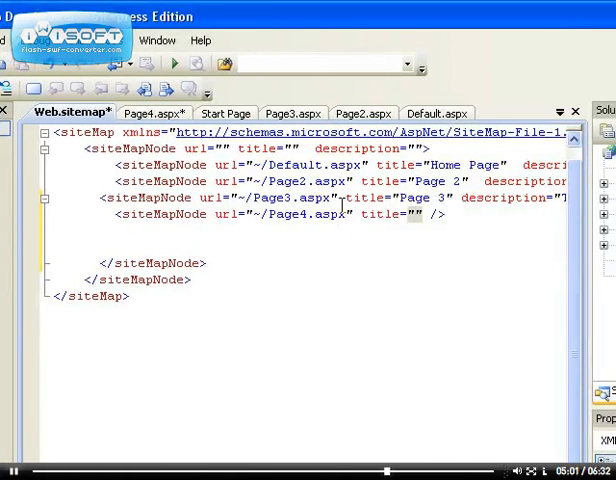
{"action": "type", "text": "Page 4"}
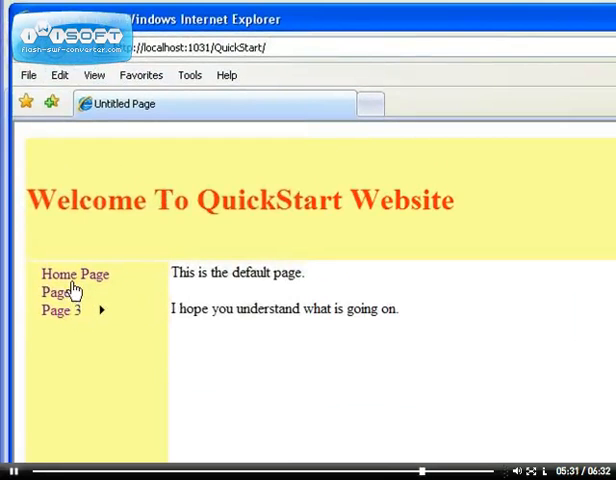
{"action": "mouse_move", "coordinate": [60, 310]}
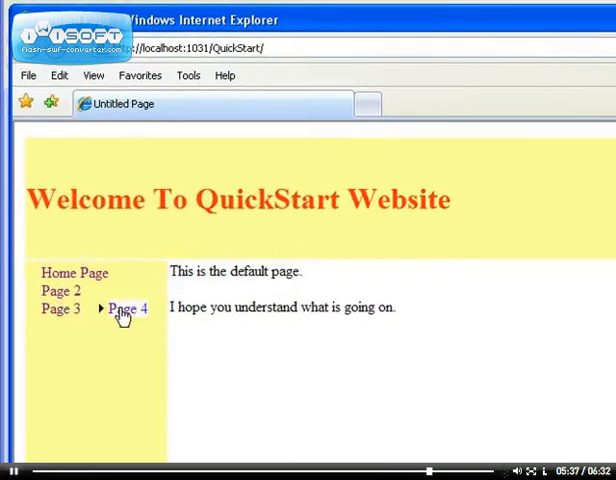
{"action": "mouse_move", "coordinate": [60, 308]}
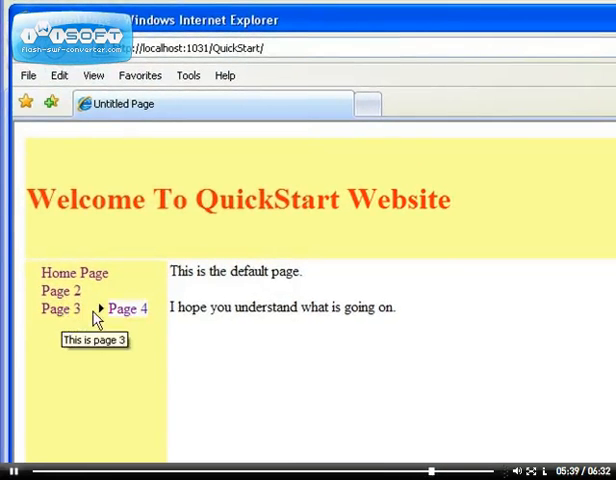
{"action": "mouse_move", "coordinate": [196, 324]}
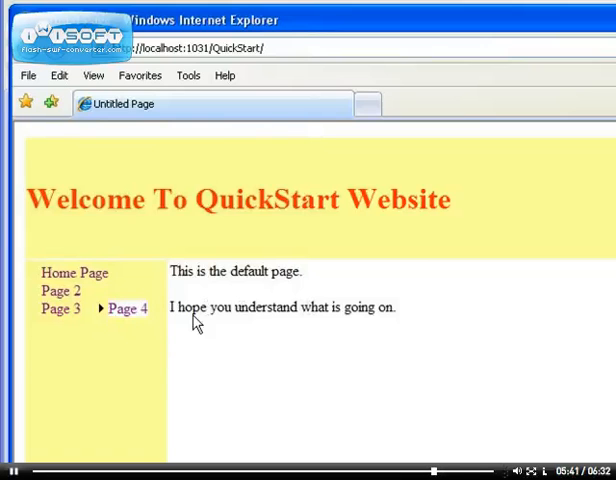
{"action": "mouse_move", "coordinate": [104, 316]}
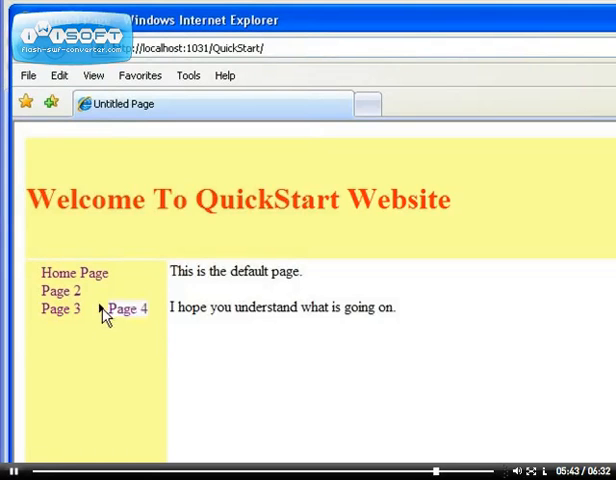
In Internet Explorer, open Page 3 from the menu and then Page 4 from its submenu.
{"action": "left_click", "coordinate": [60, 308]}
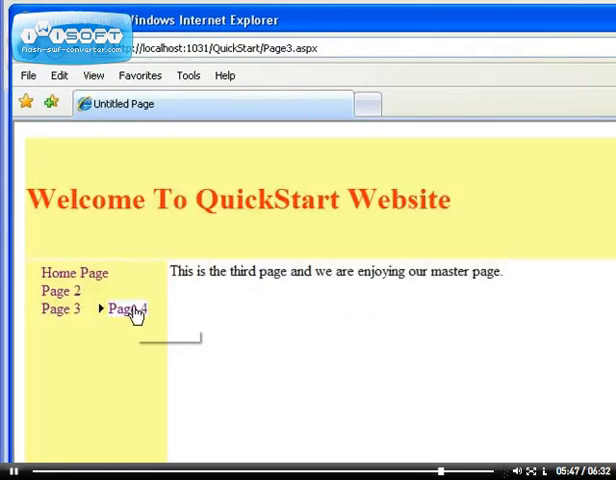
{"action": "left_click", "coordinate": [124, 308]}
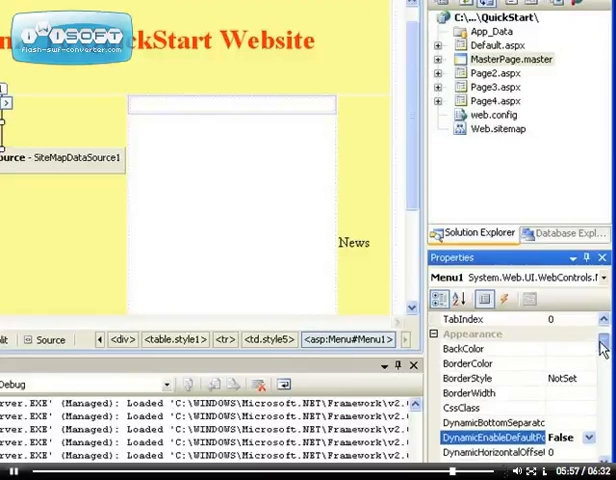
{"action": "scroll", "scroll_direction": "down", "scroll_amount": 3}
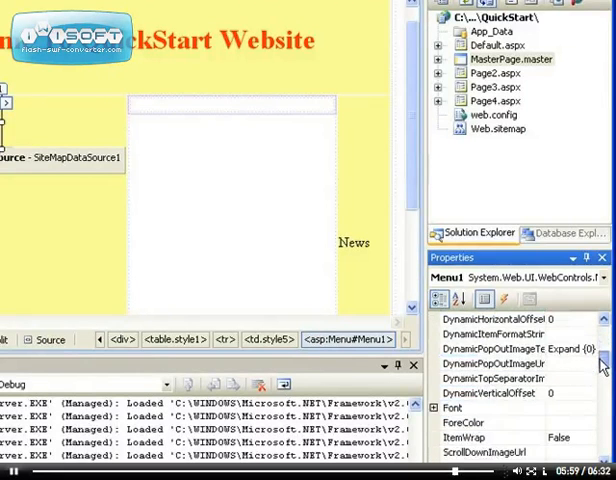
{"action": "scroll", "scroll_direction": "down", "scroll_amount": 3}
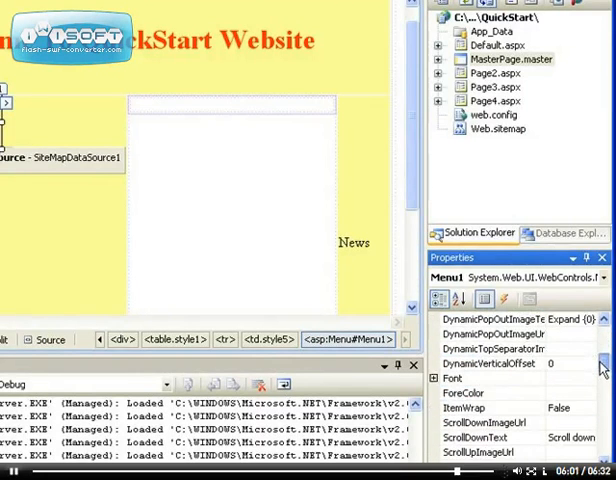
{"action": "scroll", "scroll_direction": "down", "scroll_amount": 3}
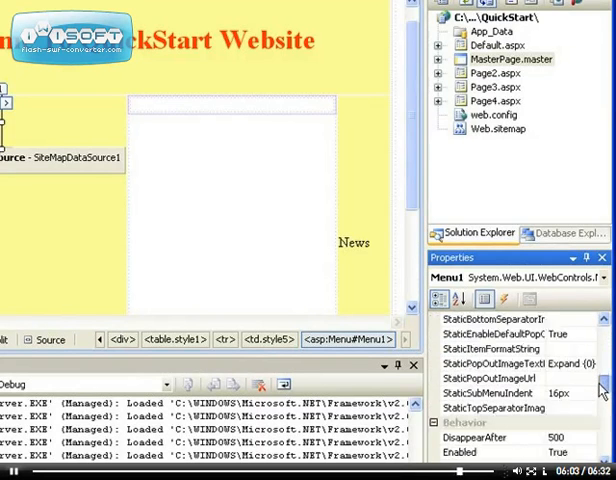
{"action": "scroll", "scroll_direction": "down", "scroll_amount": 3}
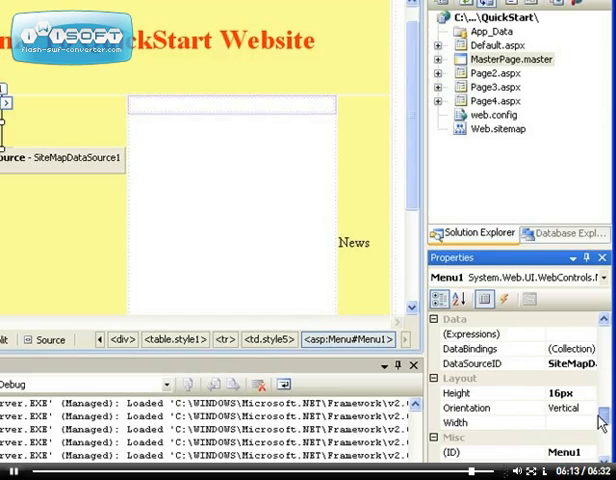
{"action": "scroll", "scroll_direction": "down", "scroll_amount": 3}
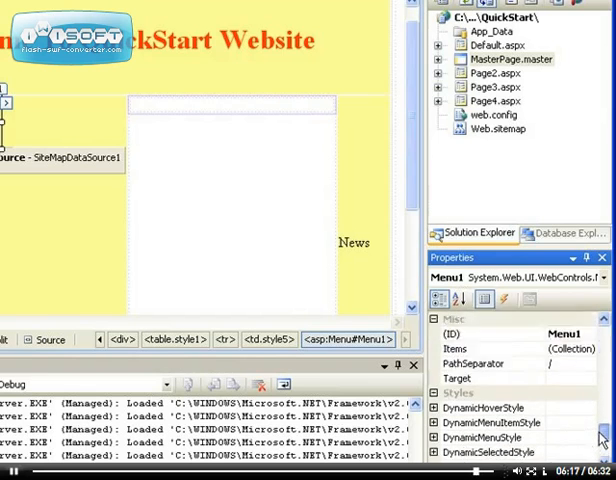
{"action": "scroll", "scroll_direction": "down", "scroll_amount": 3}
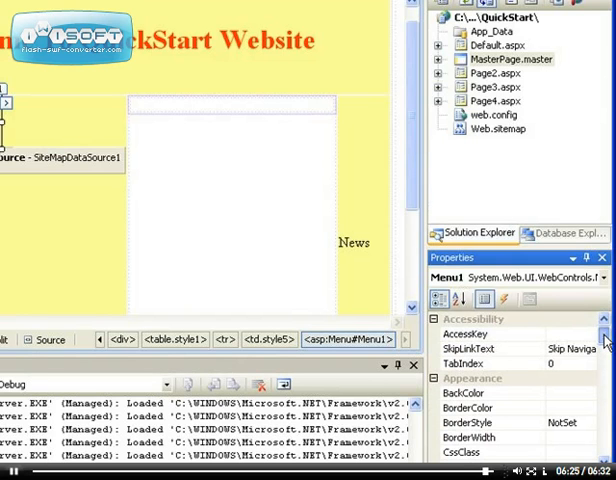
{"action": "scroll", "scroll_direction": "down", "scroll_amount": 3}
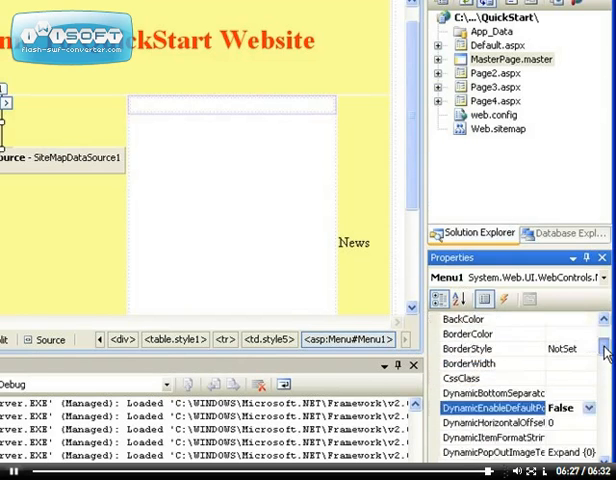